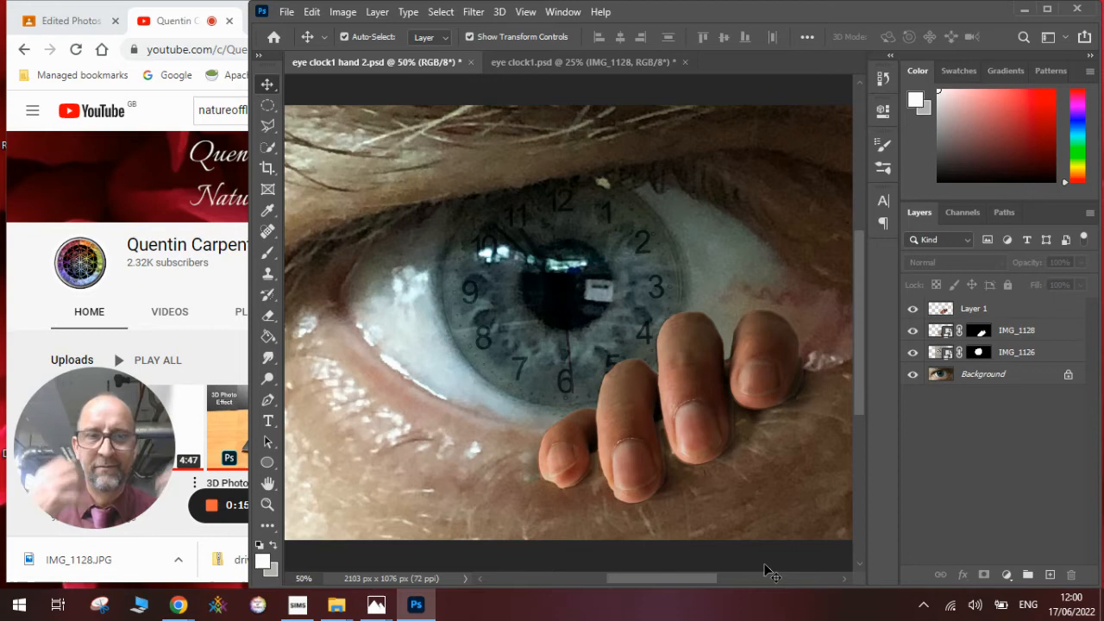
{"action": "mouse_move", "coordinate": [707, 548]}
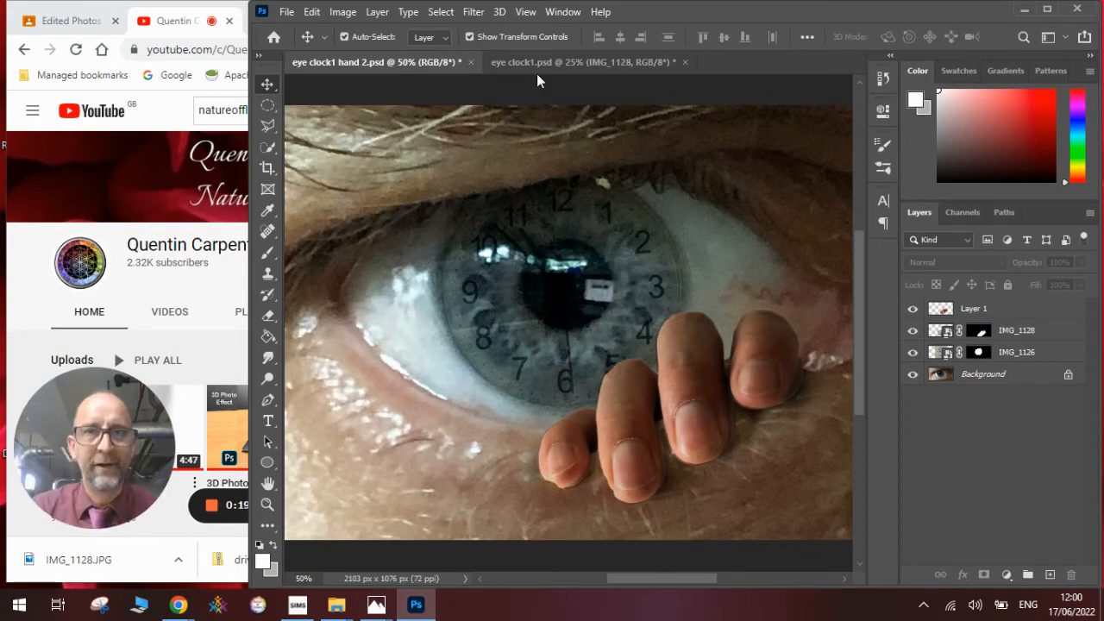
Switch to eye clock1.psd, show the clock layer and check the hand layer
{"action": "left_click", "coordinate": [586, 62]}
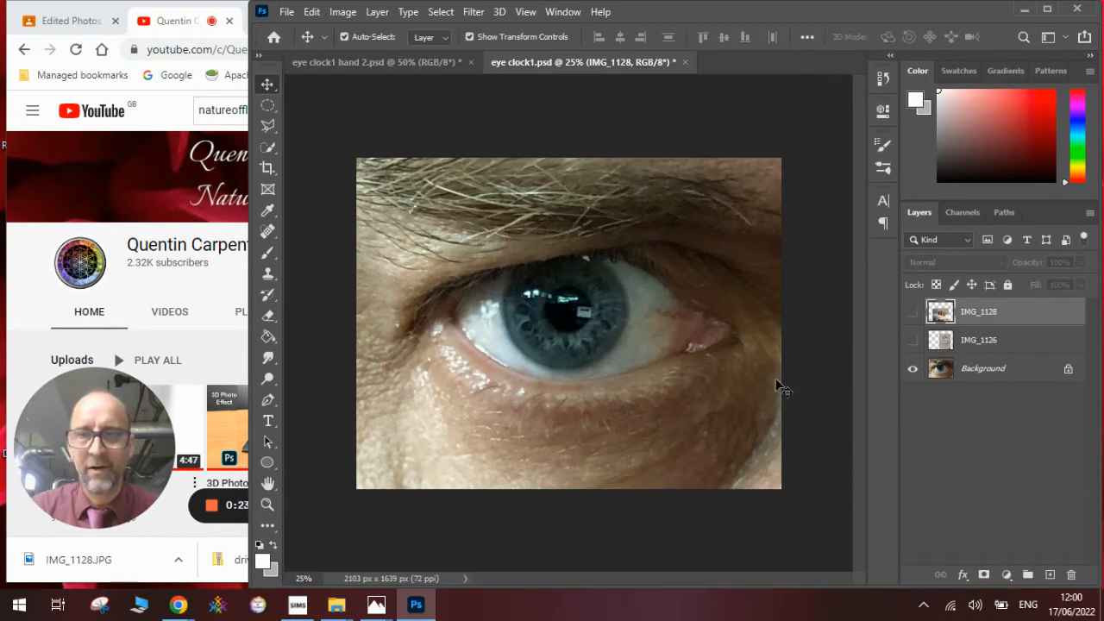
{"action": "left_click", "coordinate": [913, 339]}
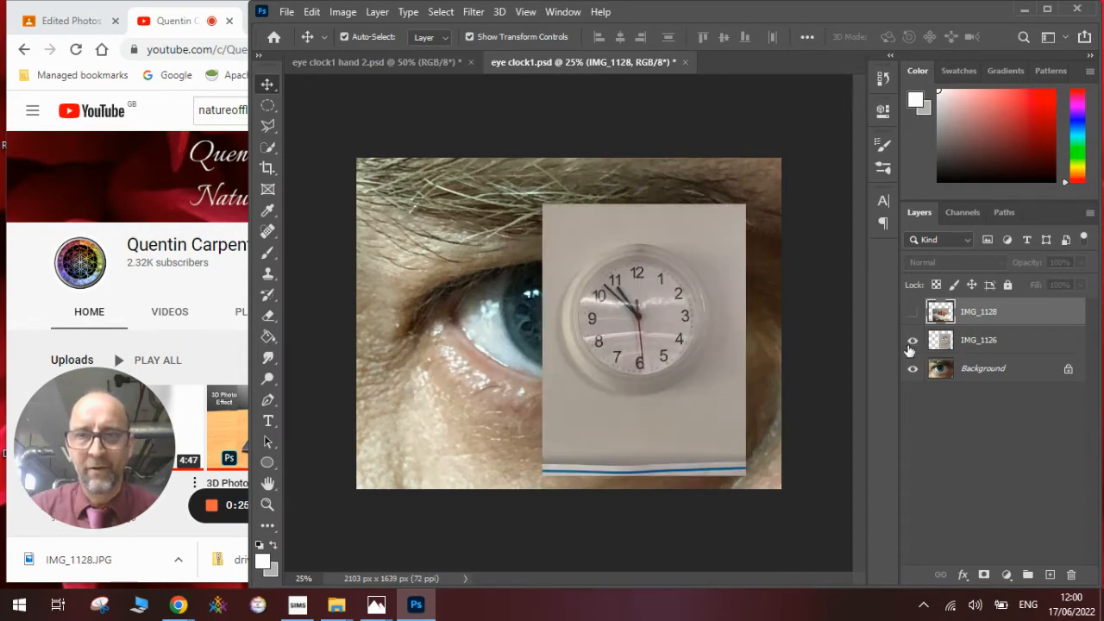
{"action": "left_click", "coordinate": [913, 311]}
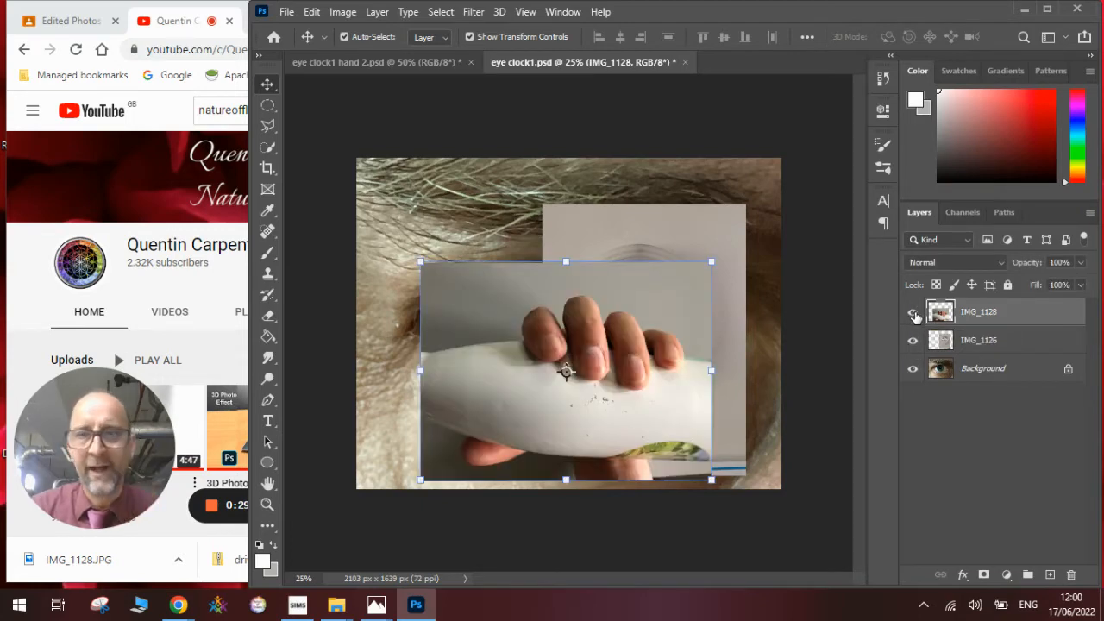
{"action": "left_click", "coordinate": [913, 312]}
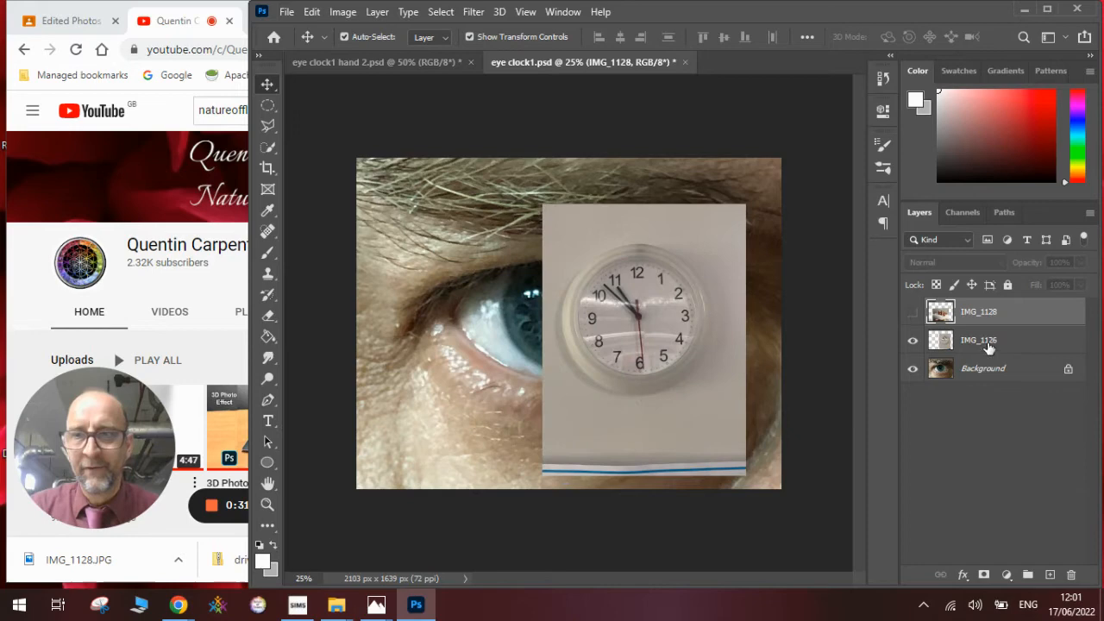
Set the IMG_1126 clock layer's blend mode to Soft Light
{"action": "left_click", "coordinate": [988, 340]}
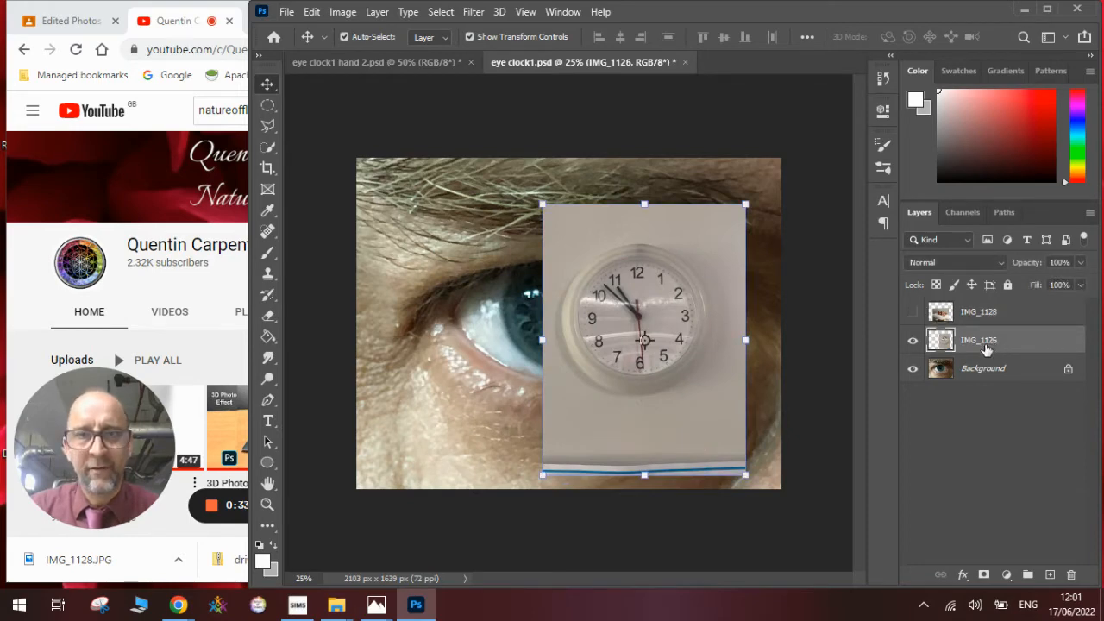
{"action": "left_click", "coordinate": [956, 262]}
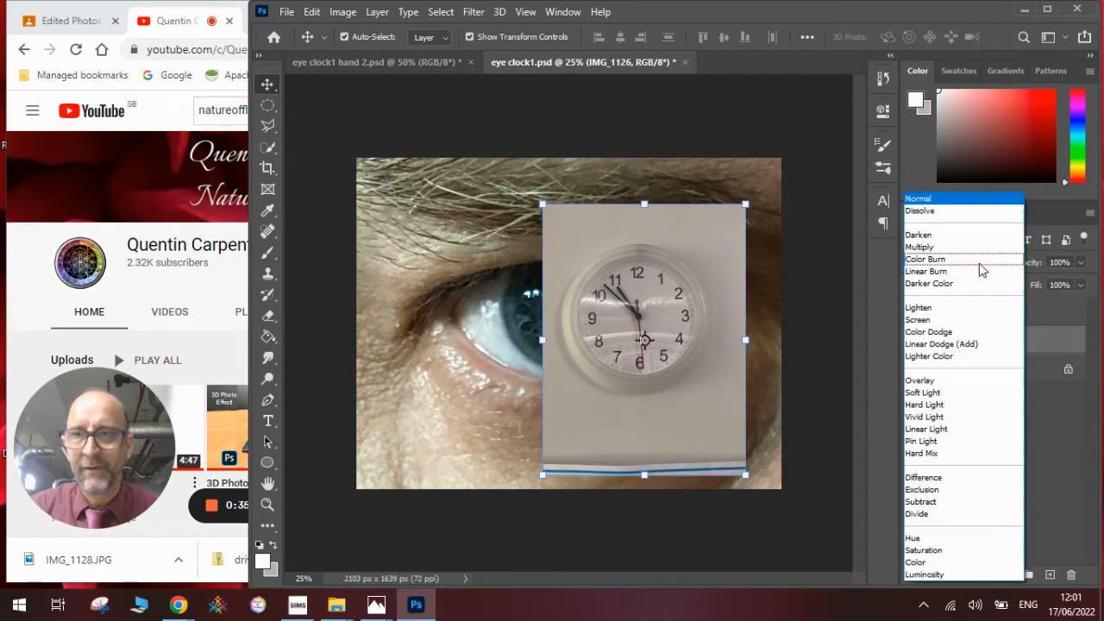
{"action": "left_click", "coordinate": [922, 393]}
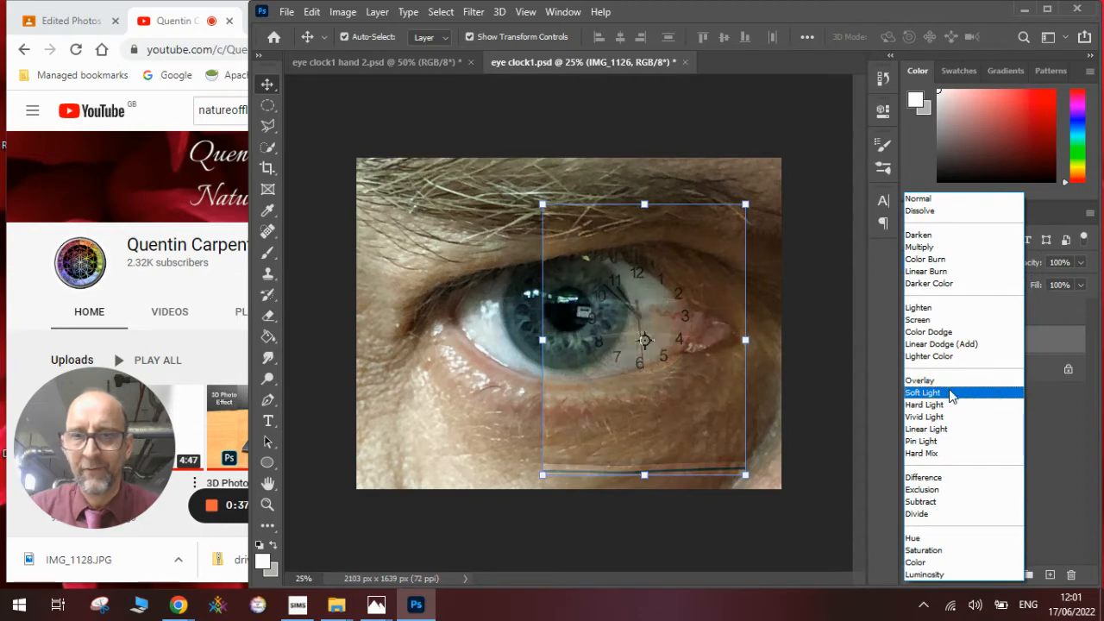
{"action": "left_click", "coordinate": [921, 392]}
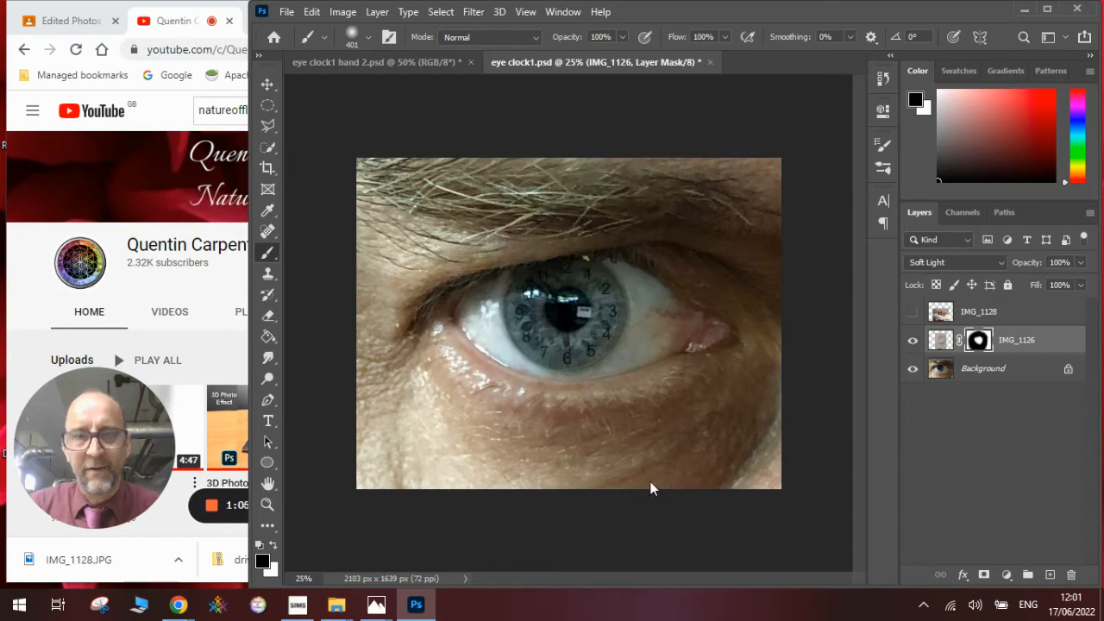
Make the IMG_1128 hand photo the active layer
{"action": "left_click", "coordinate": [267, 84]}
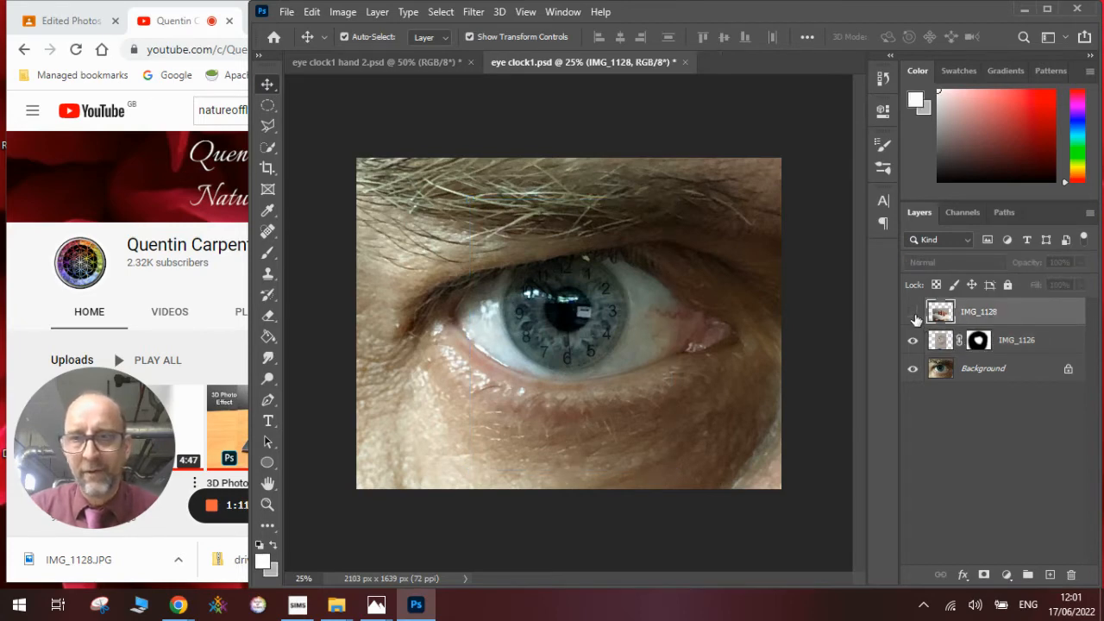
Reveal the IMG_1128 hand layer and begin resizing it over the eye
{"action": "left_click", "coordinate": [912, 311]}
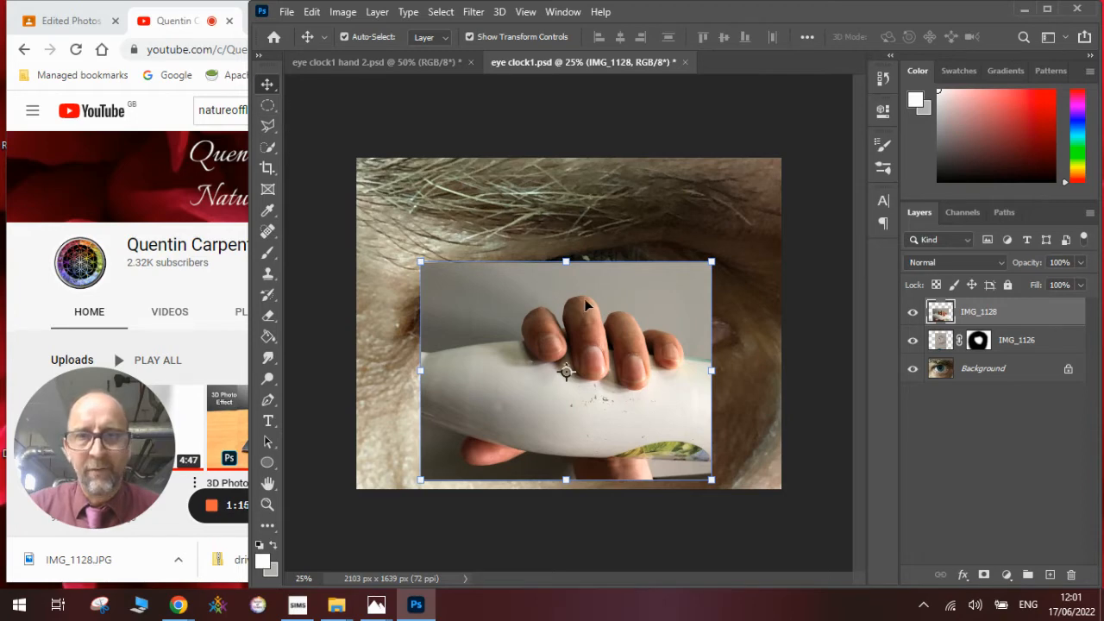
{"action": "mouse_move", "coordinate": [560, 220]}
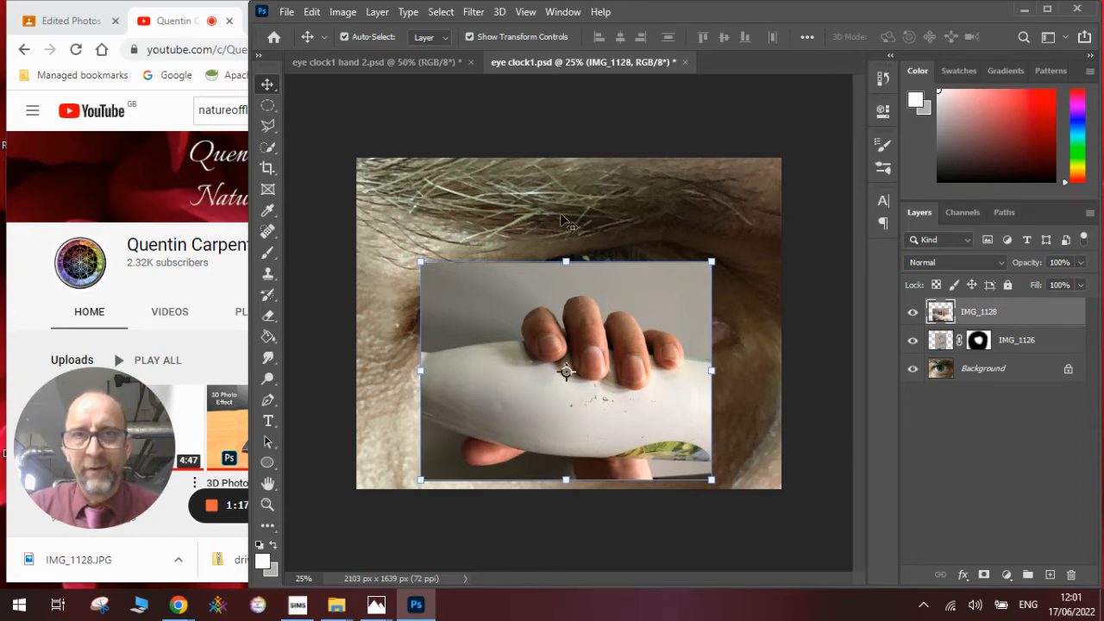
{"action": "left_click", "coordinate": [440, 11]}
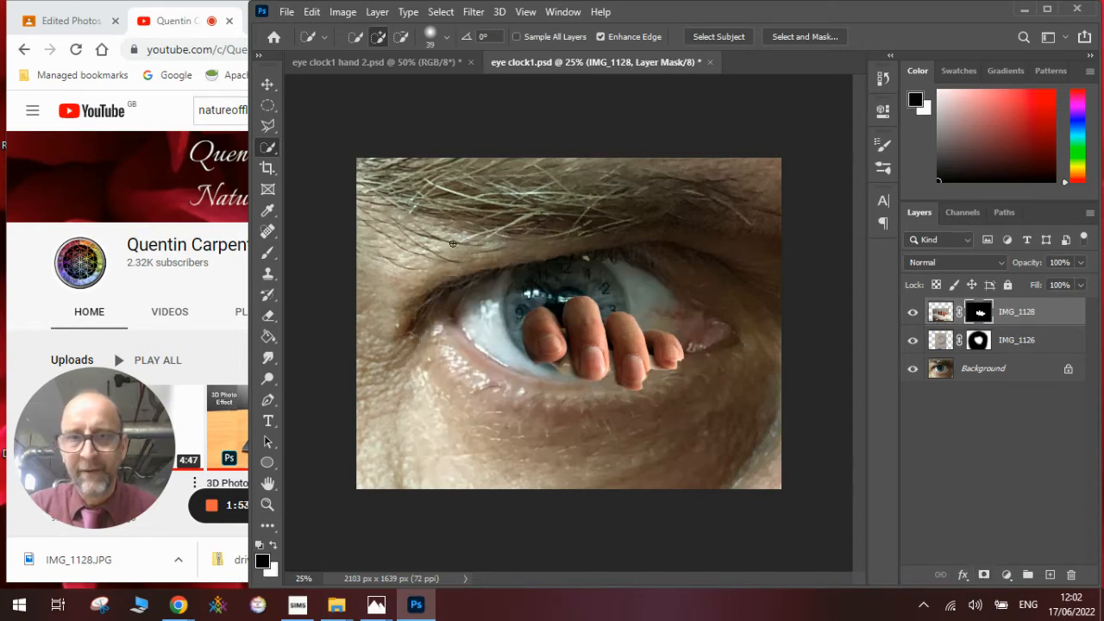
{"action": "left_click", "coordinate": [342, 12]}
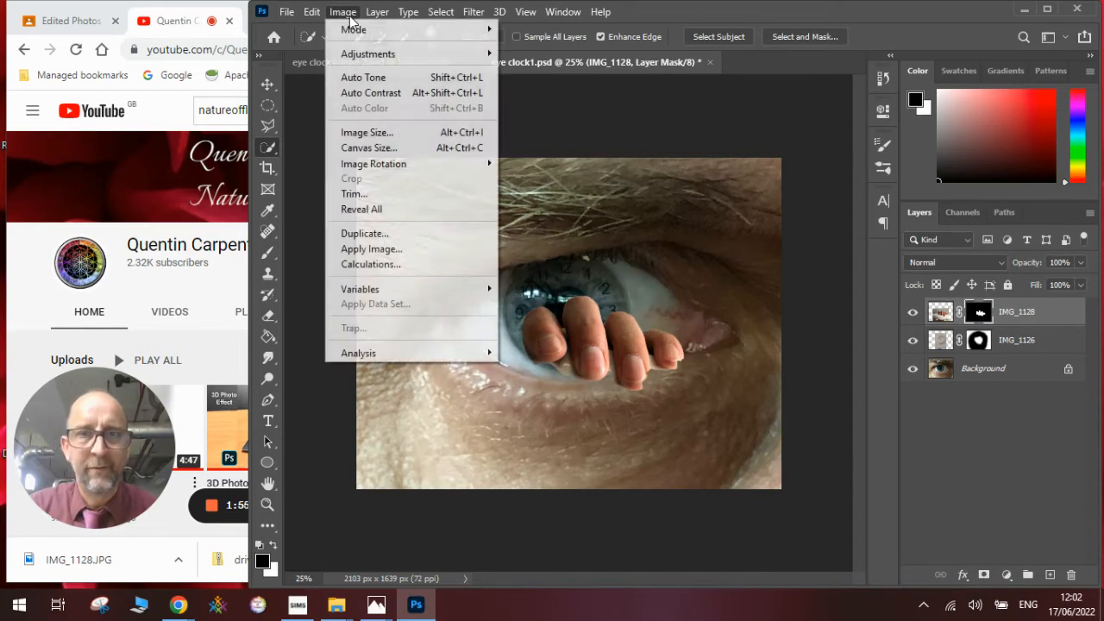
{"action": "mouse_move", "coordinate": [384, 66]}
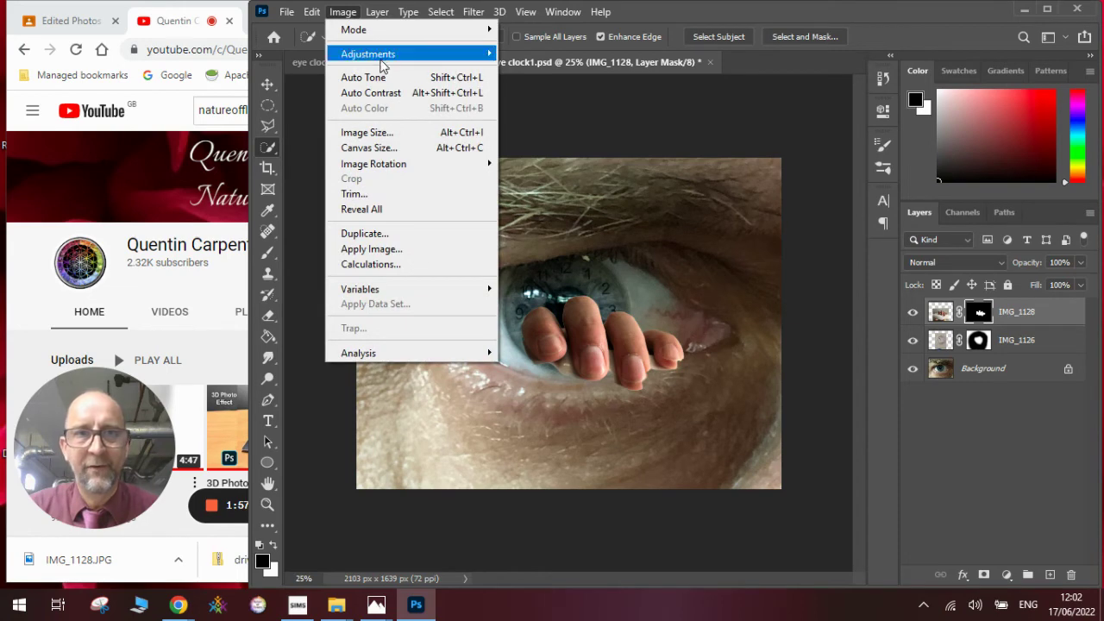
{"action": "mouse_move", "coordinate": [385, 148]}
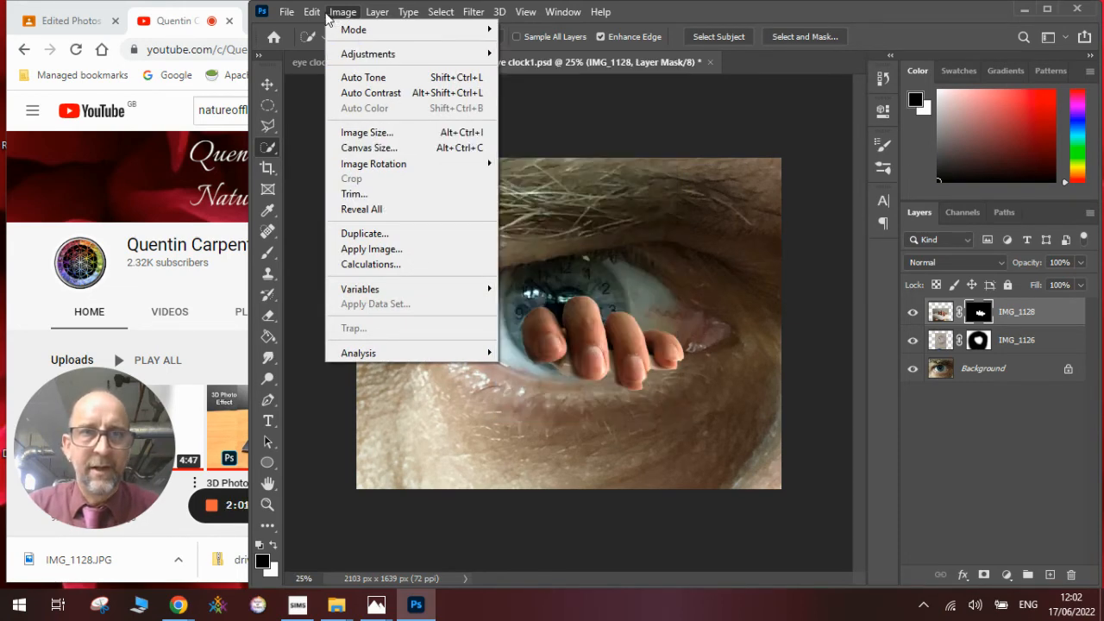
{"action": "left_click", "coordinate": [311, 11]}
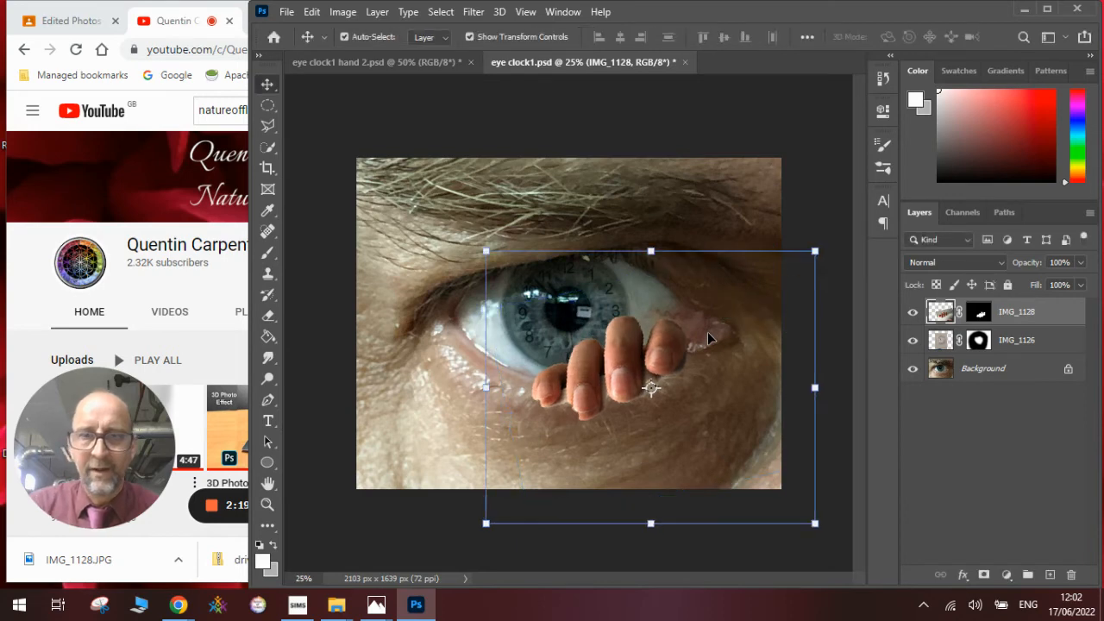
{"action": "mouse_move", "coordinate": [754, 406]}
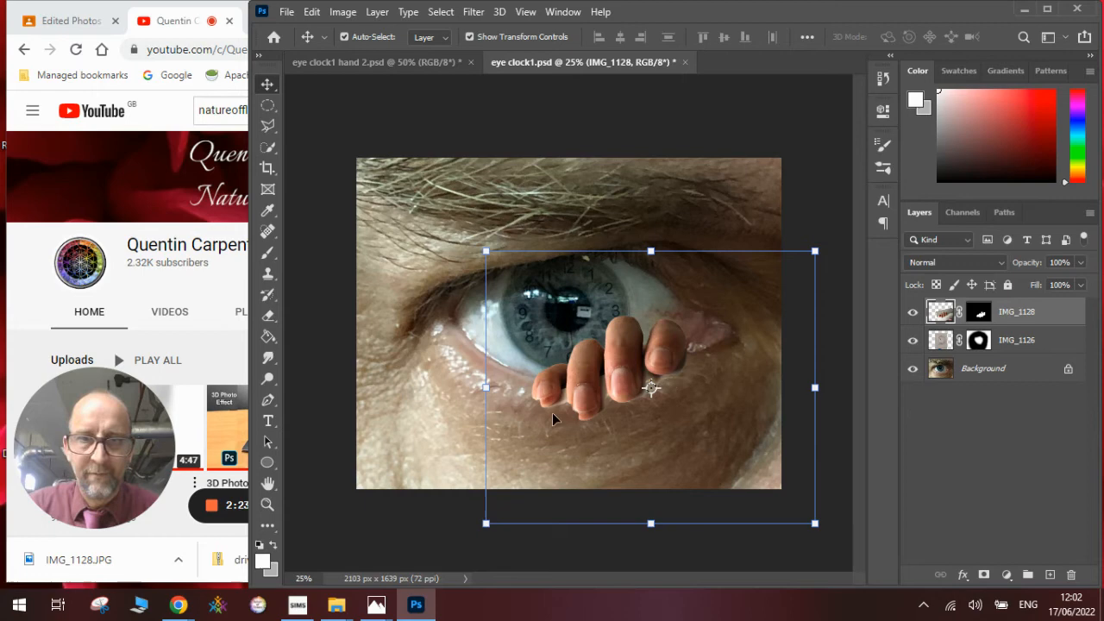
Commit the lowered finger placement over the bottom of the iris
{"action": "left_click", "coordinate": [992, 311]}
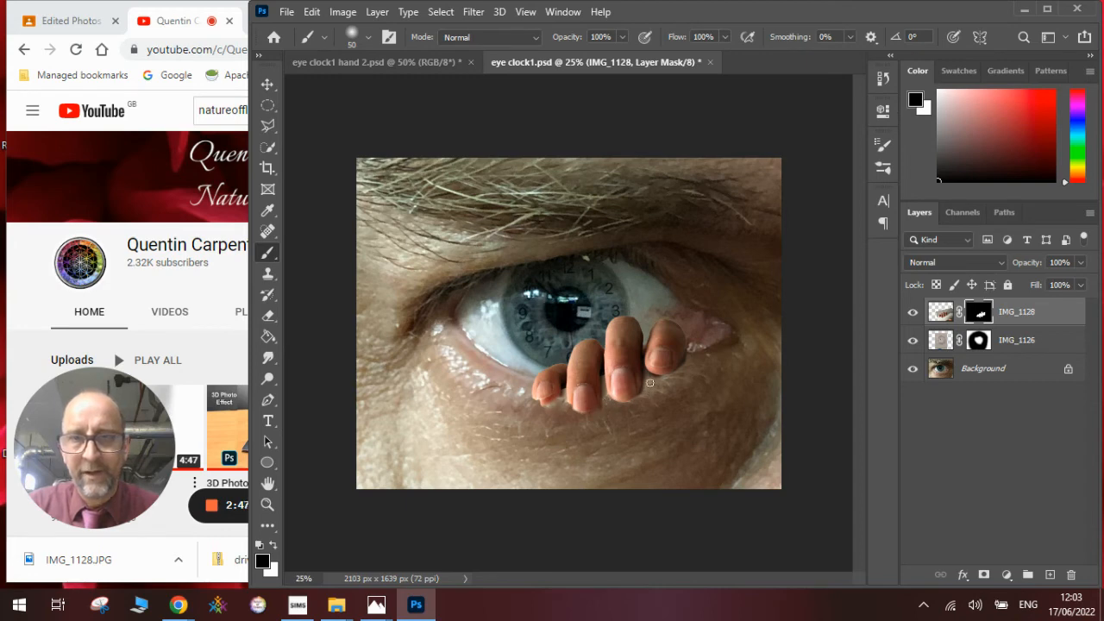
{"action": "mouse_move", "coordinate": [652, 417]}
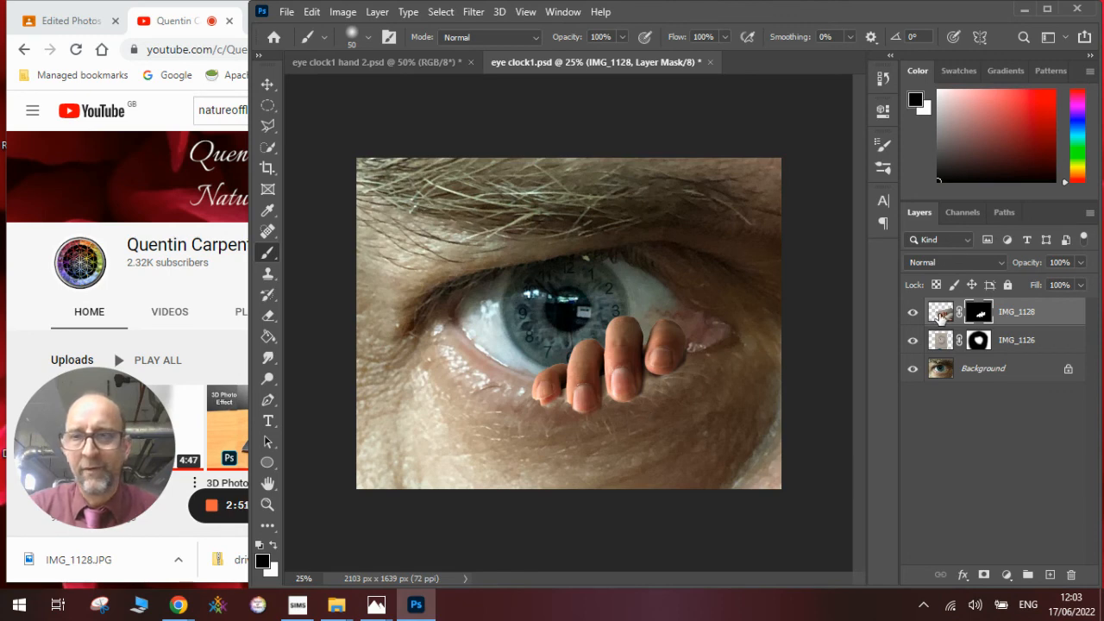
Target the IMG_1128 hand layer itself instead of its mask
{"action": "left_click", "coordinate": [267, 84]}
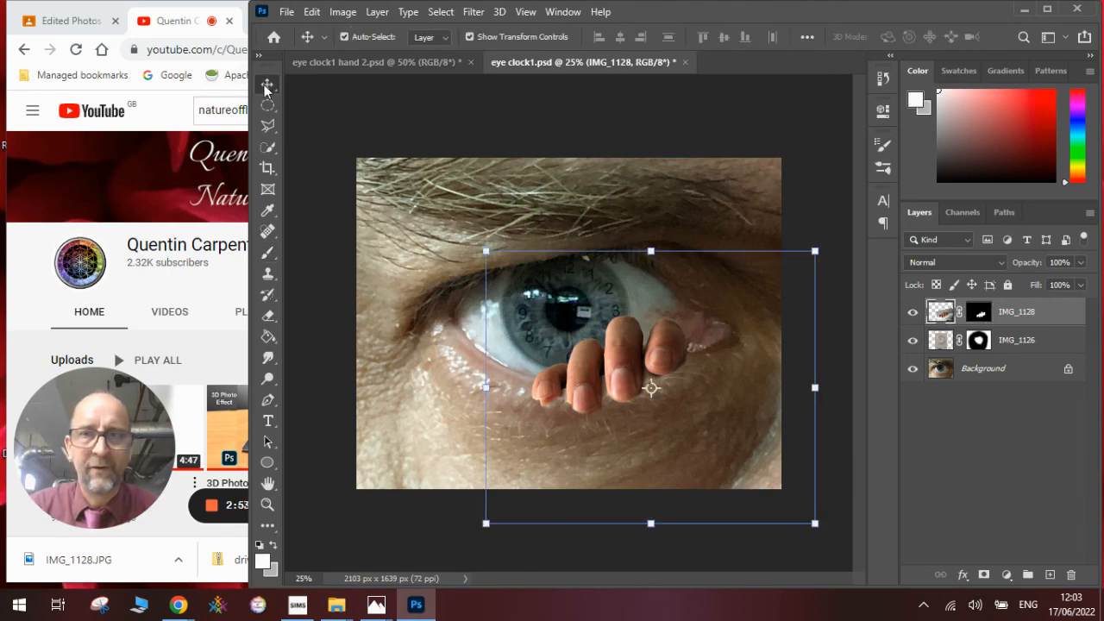